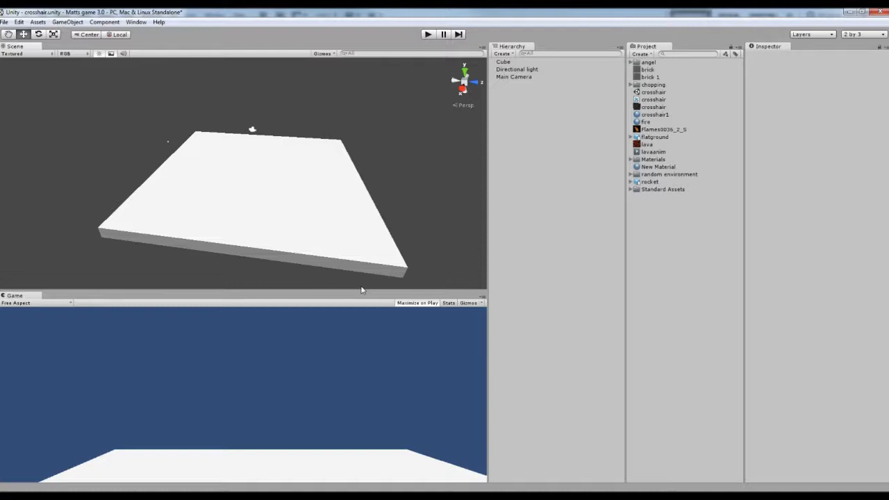
mouse_move(443, 332)
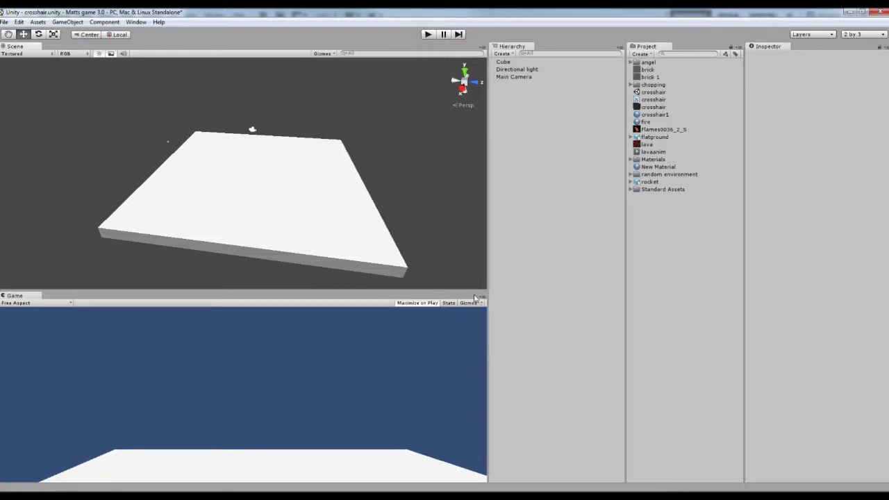
mouse_move(484, 250)
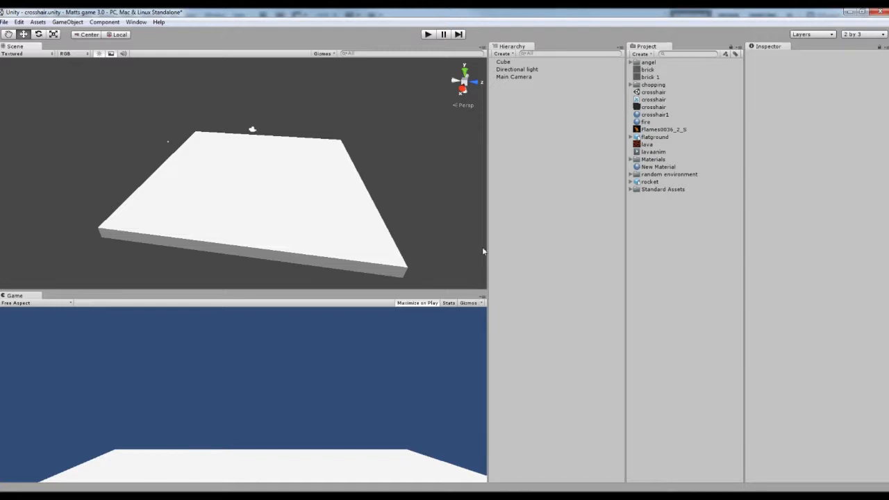
mouse_move(486, 286)
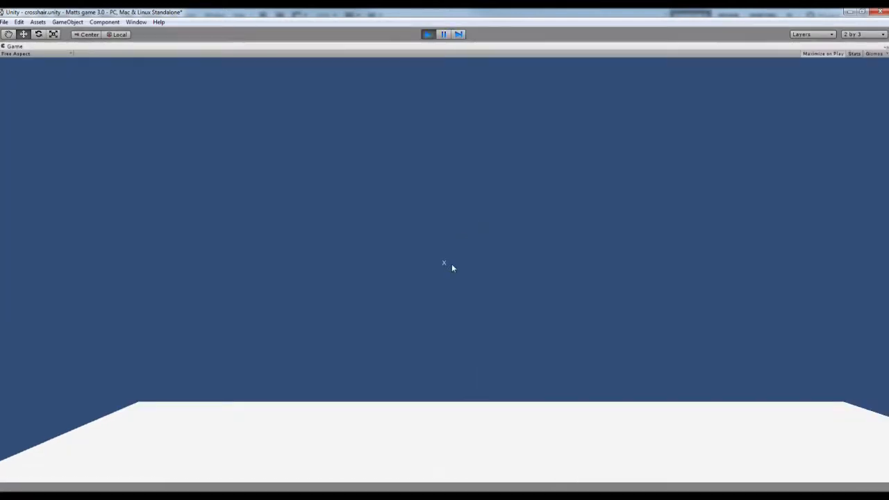
mouse_move(426, 48)
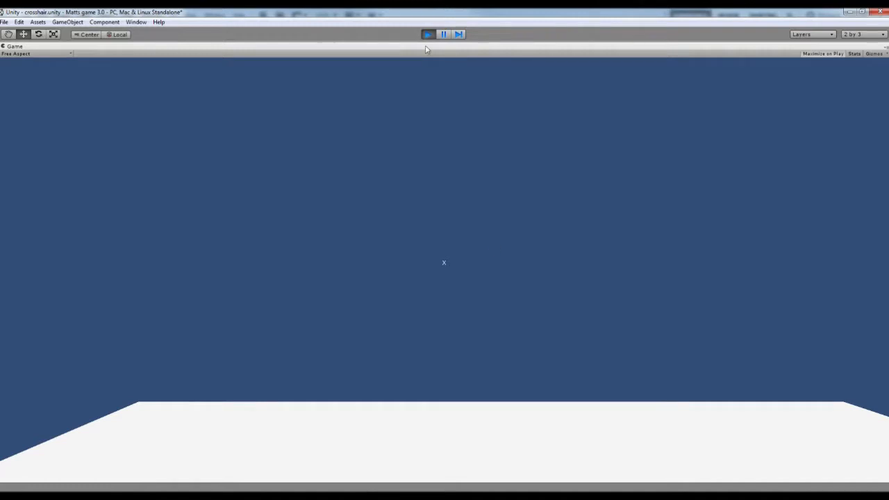
Stop the running game and open the crosshair script in MonoDevelop
click(428, 34)
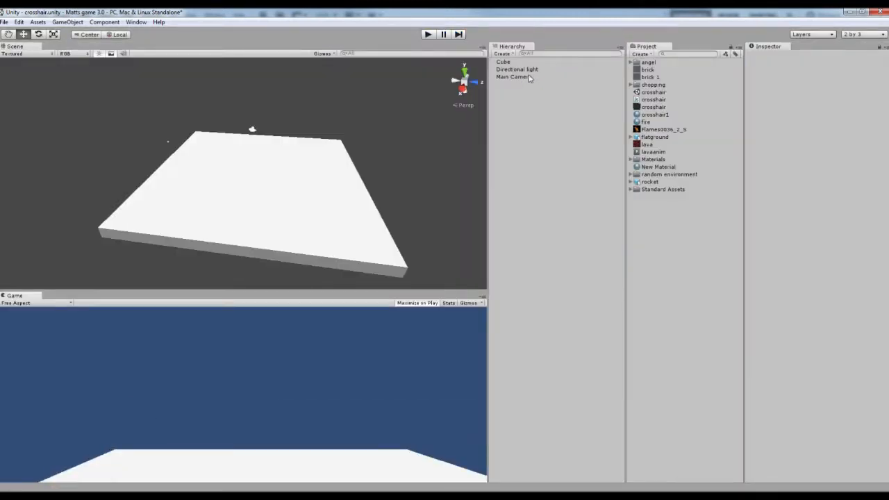
click(653, 100)
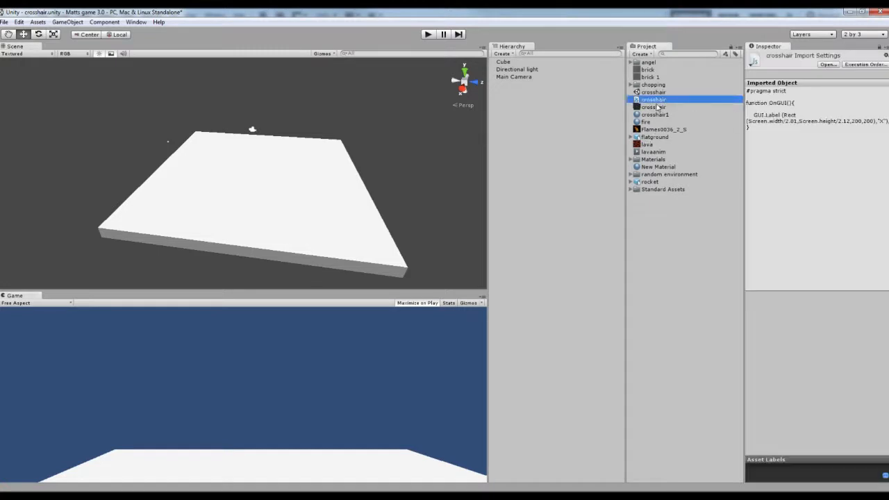
click(580, 119)
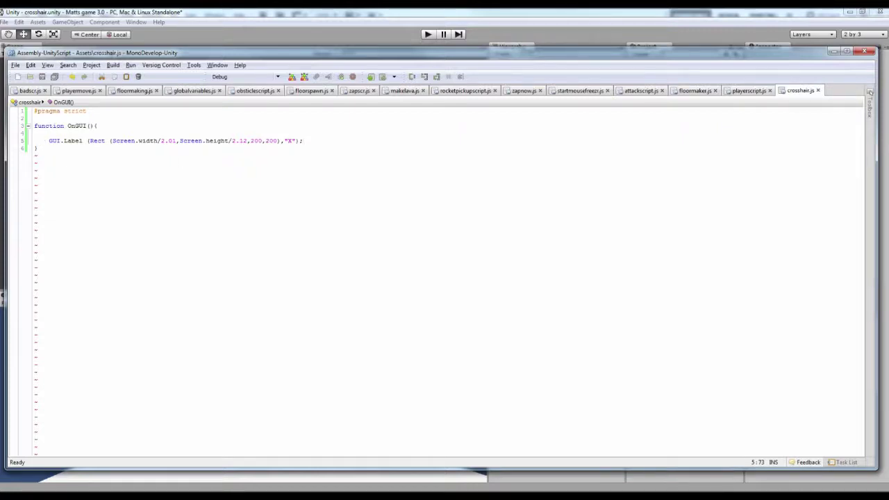
click(86, 141)
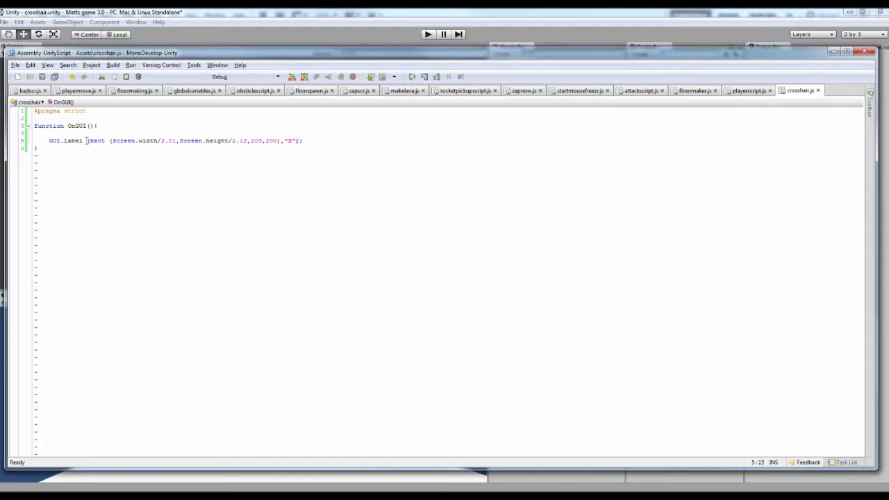
double_click(95, 140)
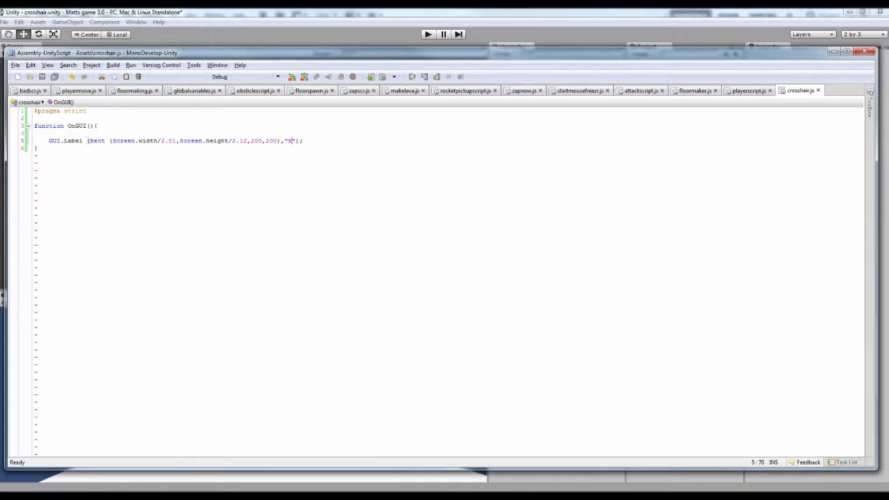
text(X)
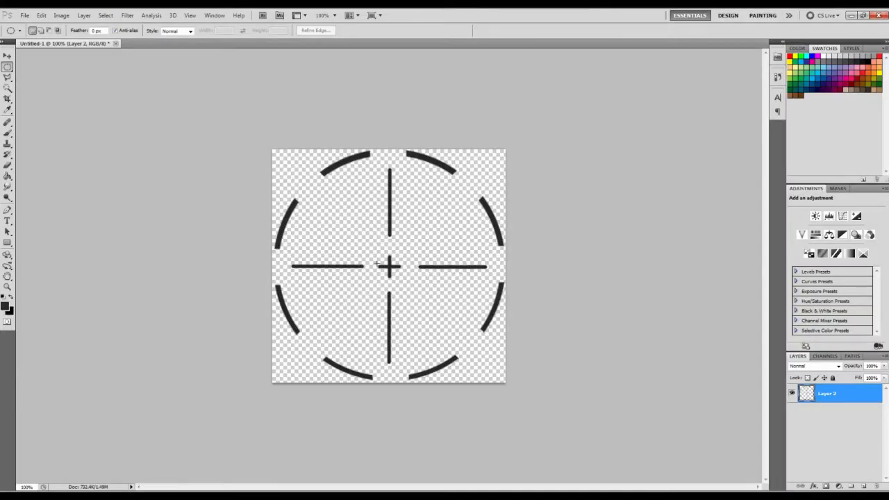
mouse_move(433, 209)
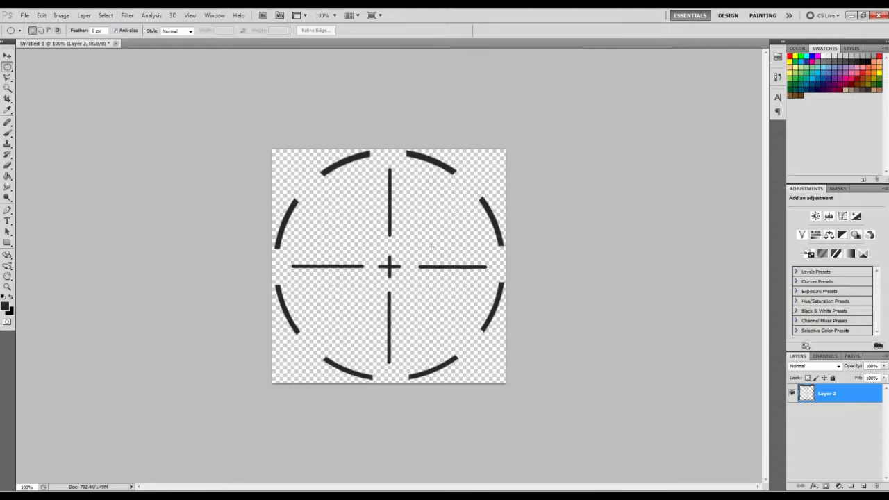
mouse_move(438, 241)
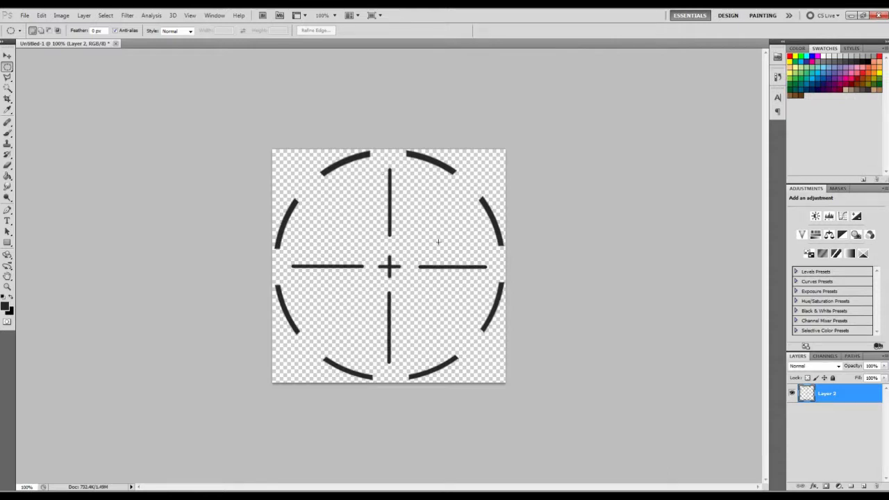
mouse_move(253, 146)
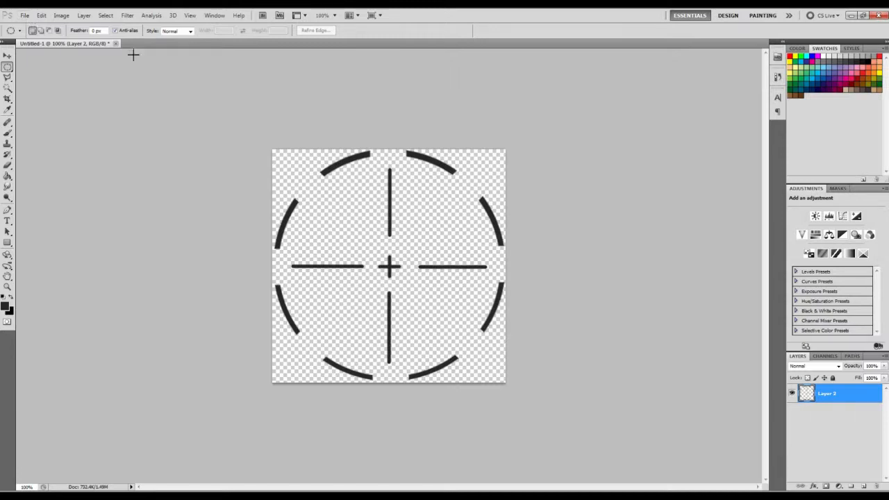
mouse_move(239, 154)
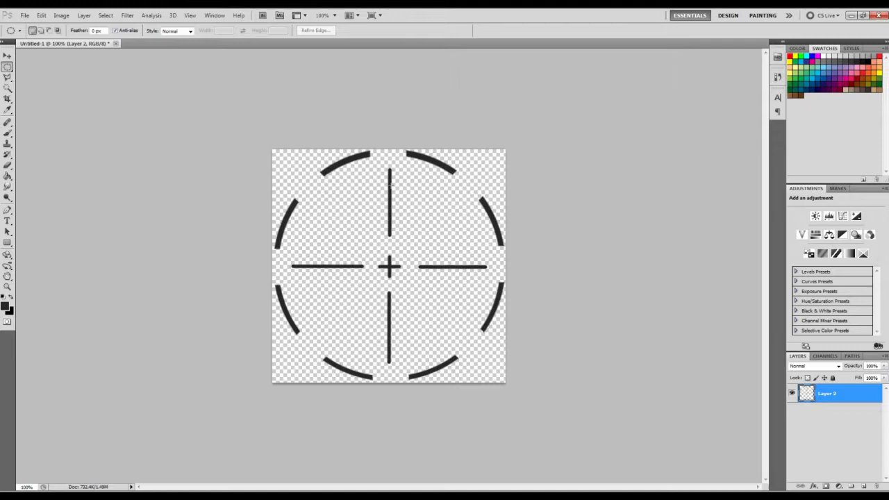
mouse_move(354, 236)
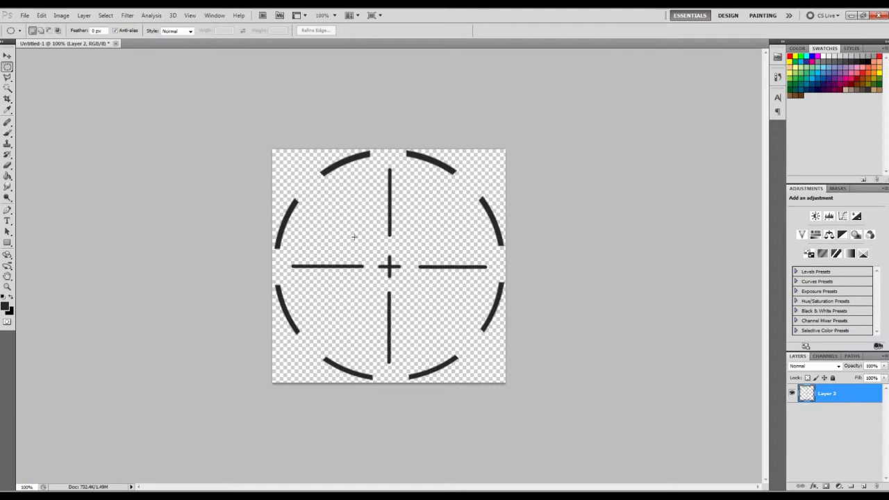
mouse_move(355, 236)
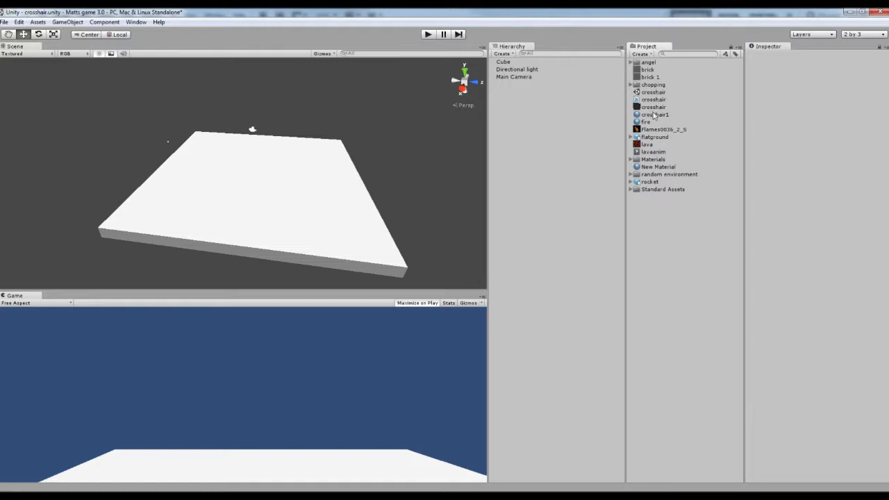
Open the crosshair script from the Project panel in MonoDevelop
click(653, 107)
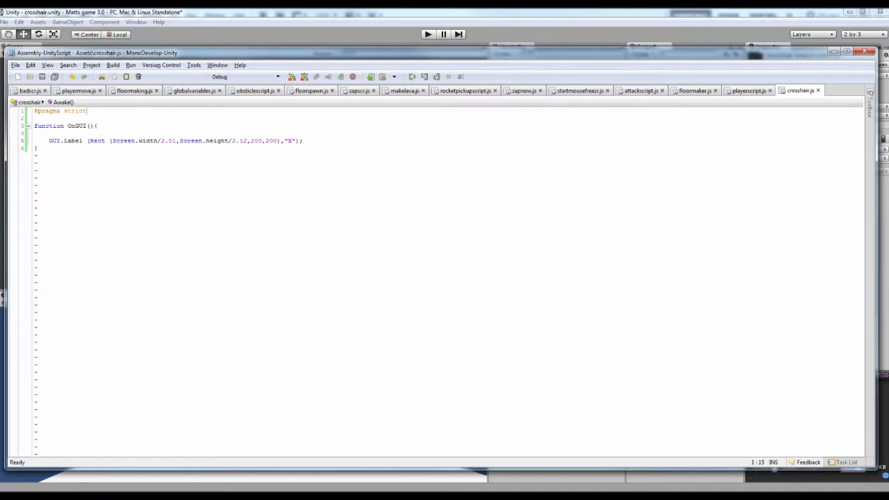
Declare 'var crosshair : Texture;' above the OnGUI function
text(var t)
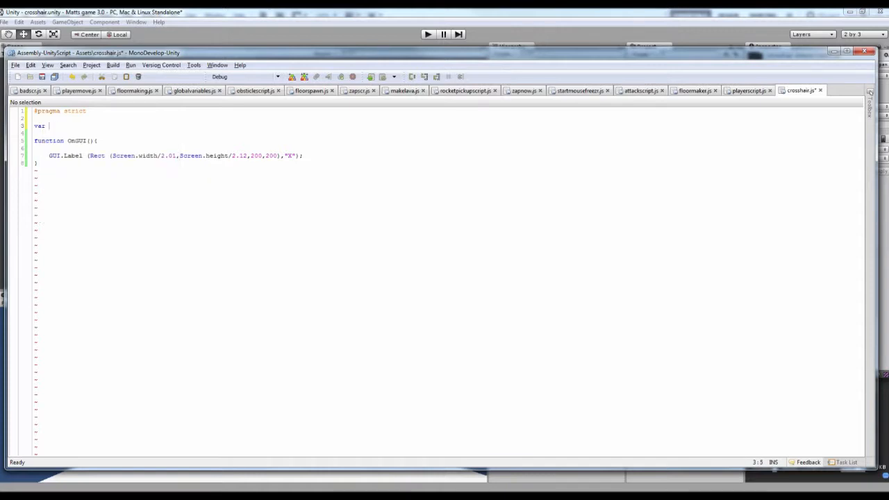
text(cross)
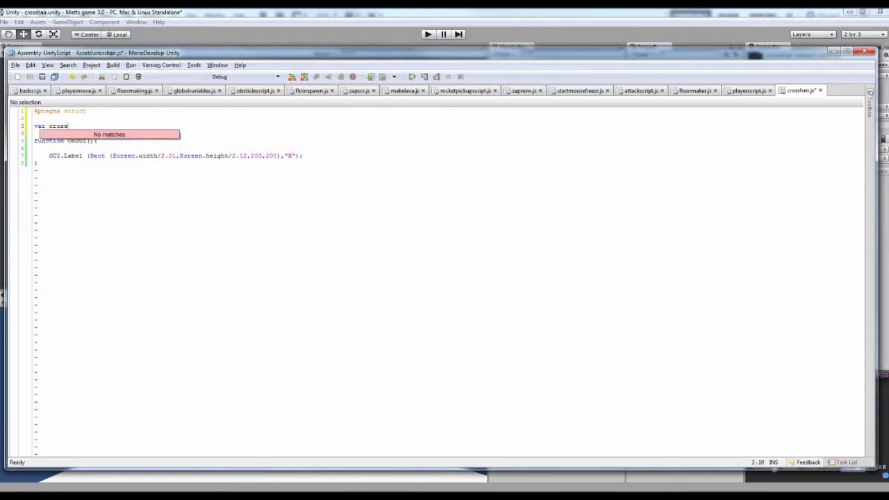
text(hair)
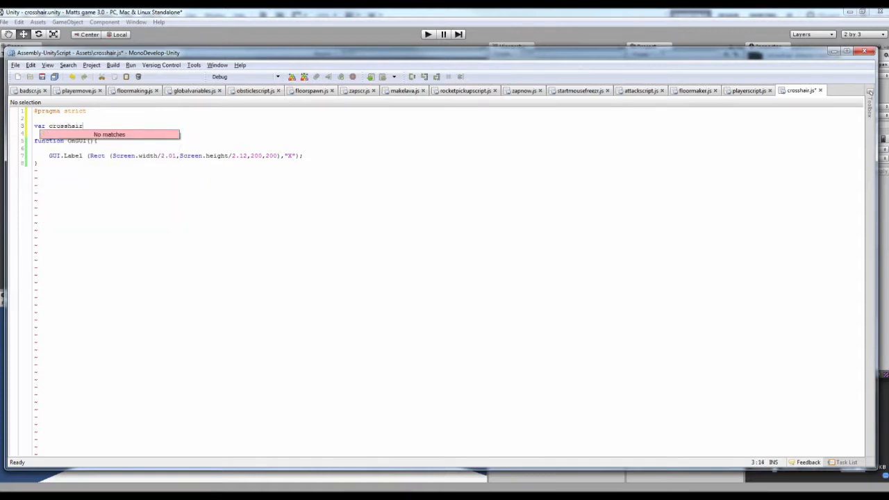
text(: Tex)
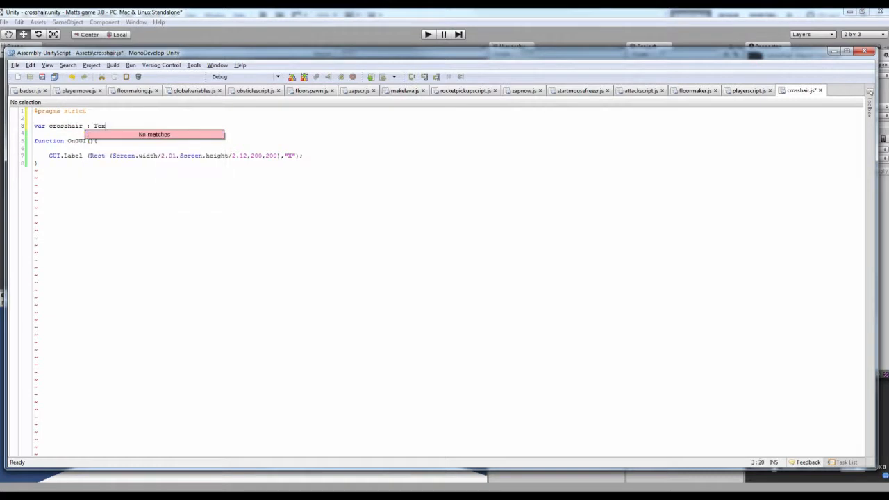
text(ture;)
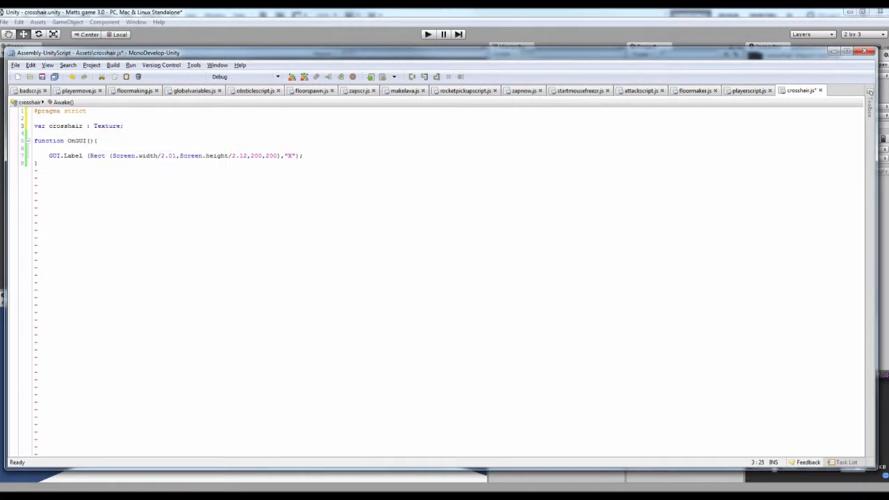
Replace the GUI.Label "X" argument with the crosshair texture variable
click(285, 155)
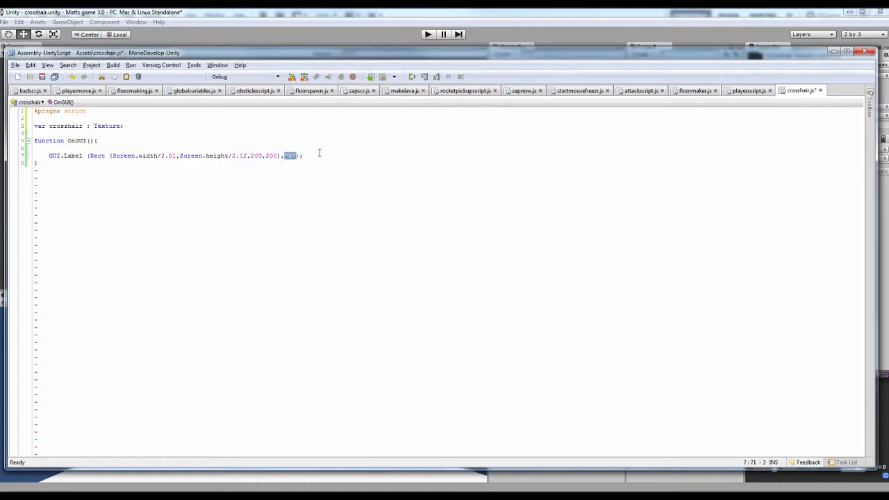
text(crosshair)
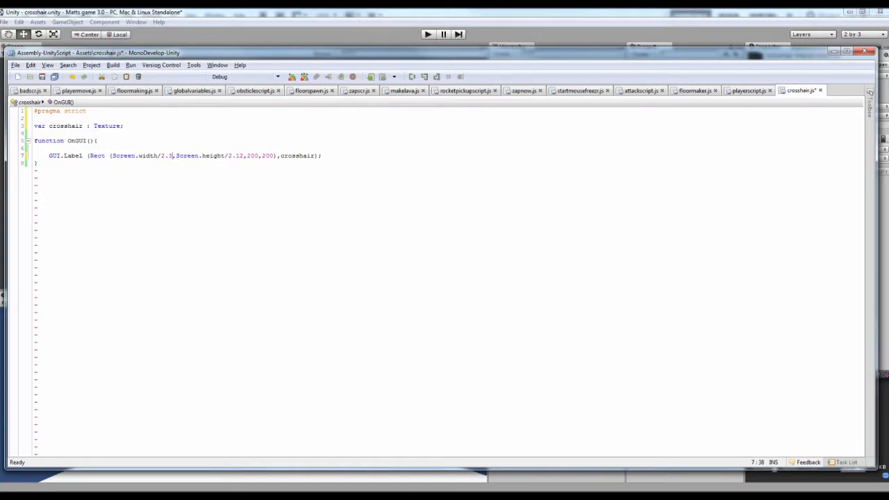
double_click(237, 155)
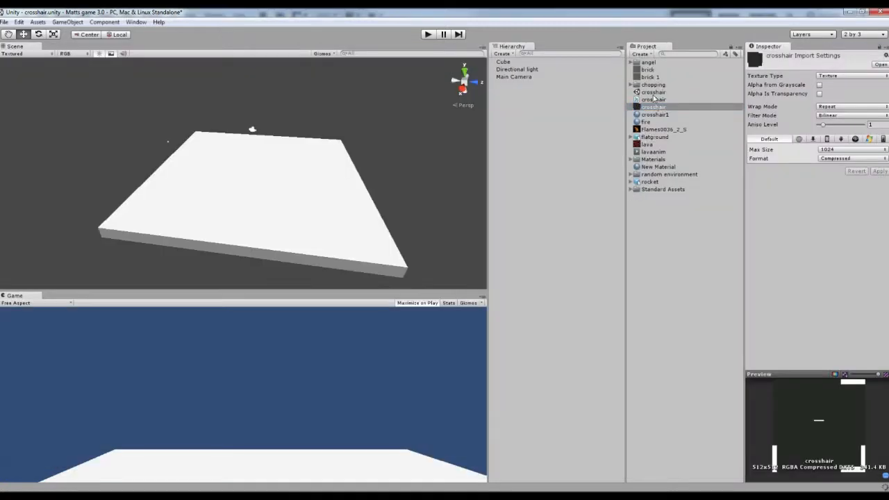
Select Main Camera to show the Crosshair script's new Texture field in the Inspector
click(514, 76)
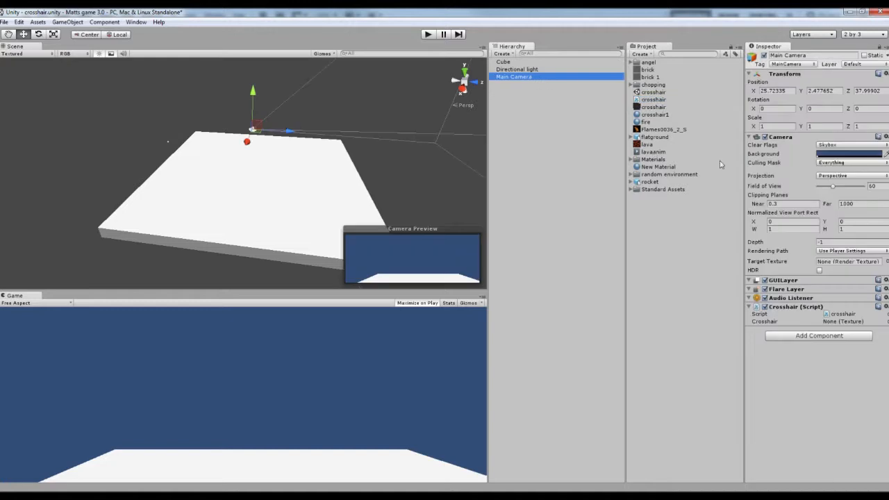
mouse_move(767, 325)
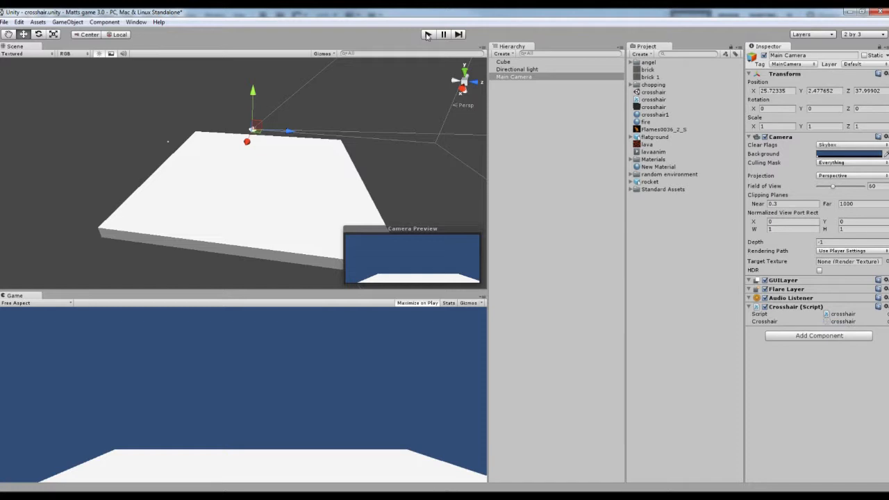
Run the game to show the dashed circular crosshair at screen centre
click(427, 34)
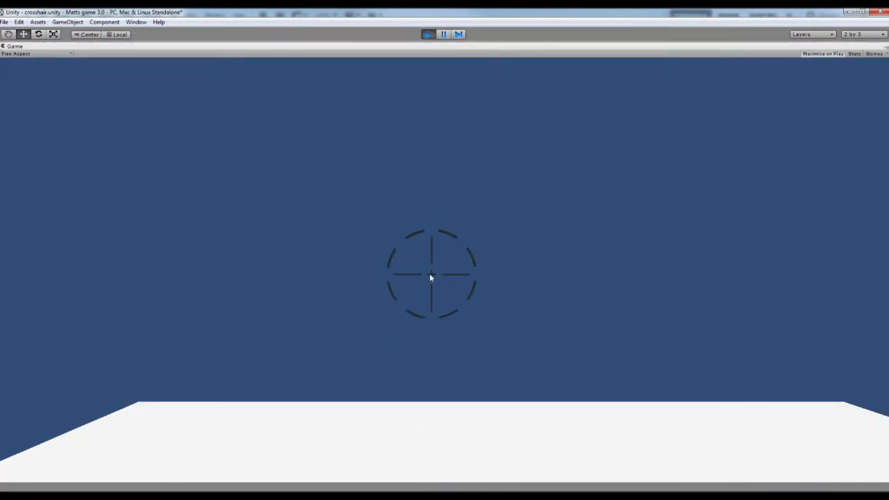
mouse_move(369, 307)
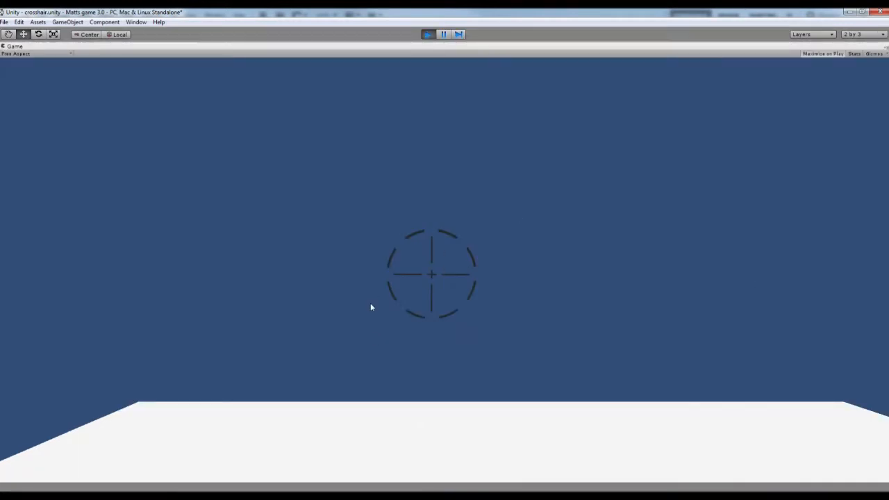
mouse_move(496, 285)
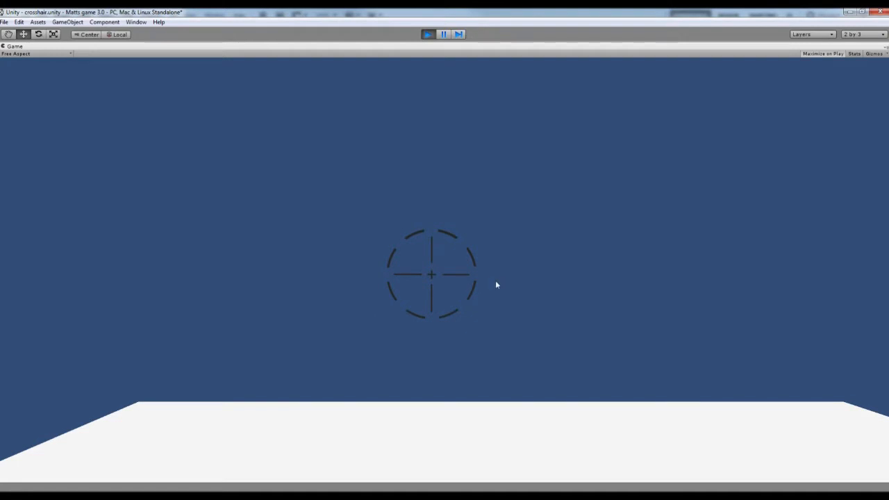
mouse_move(433, 285)
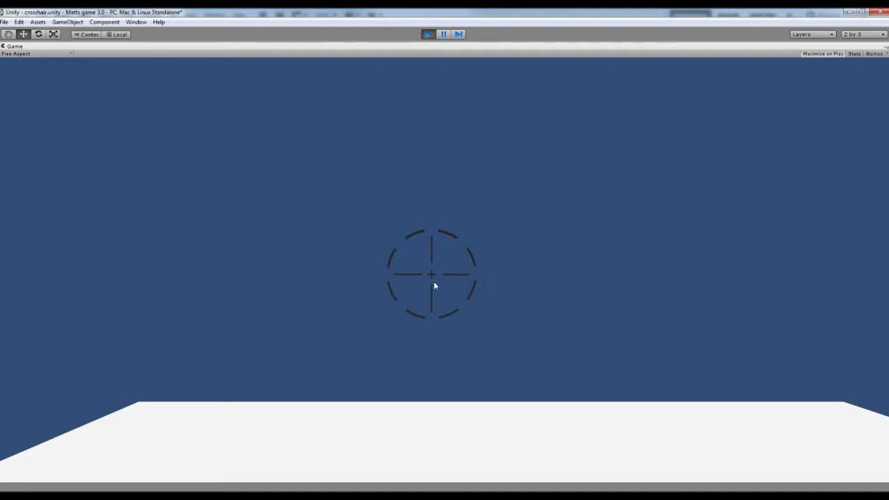
mouse_move(444, 283)
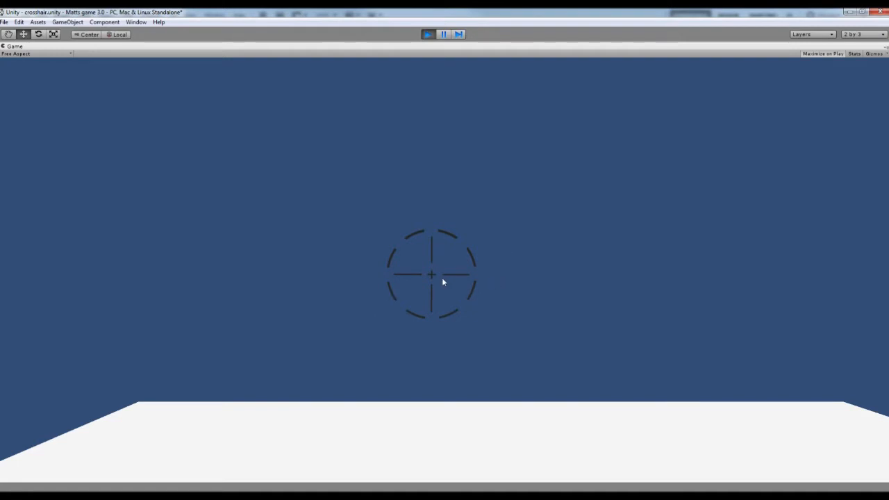
mouse_move(438, 280)
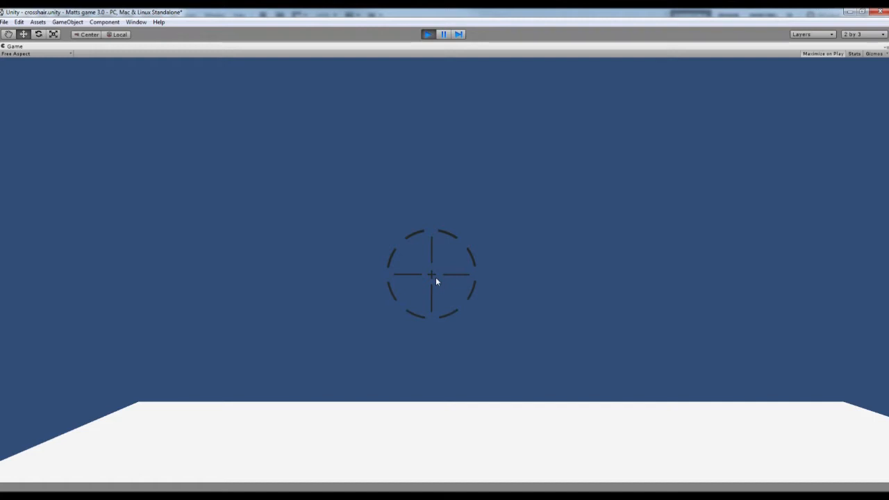
mouse_move(425, 320)
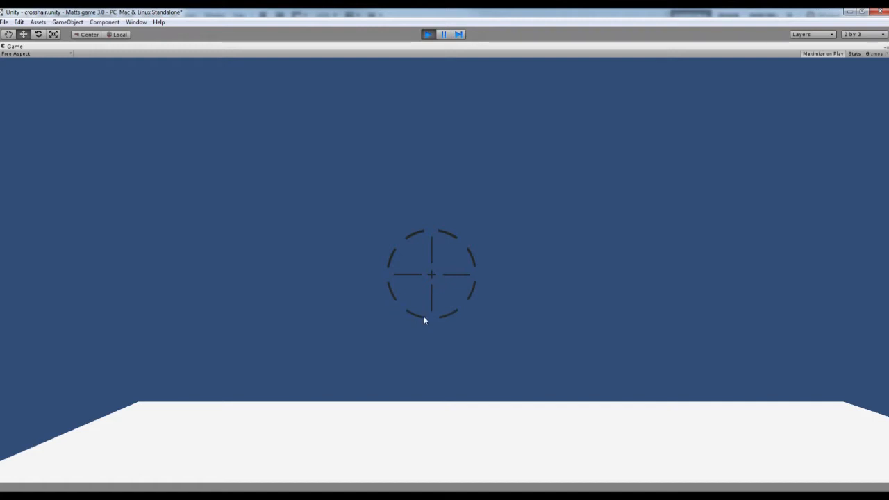
mouse_move(425, 221)
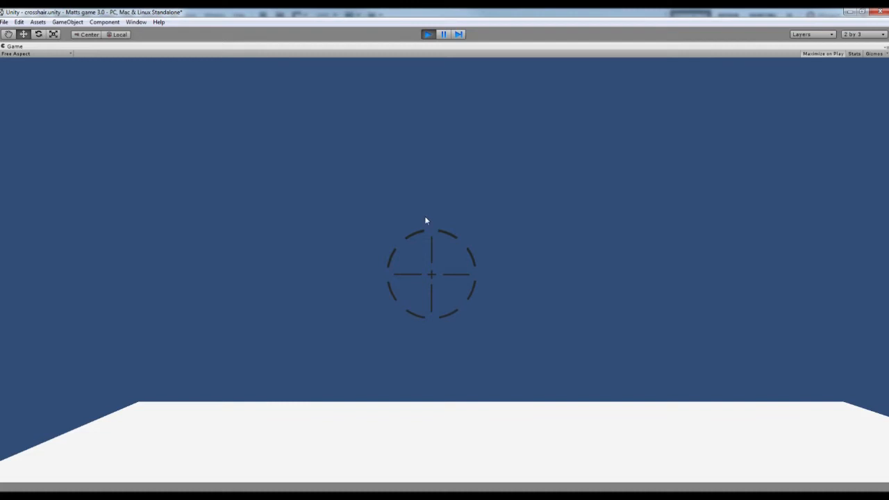